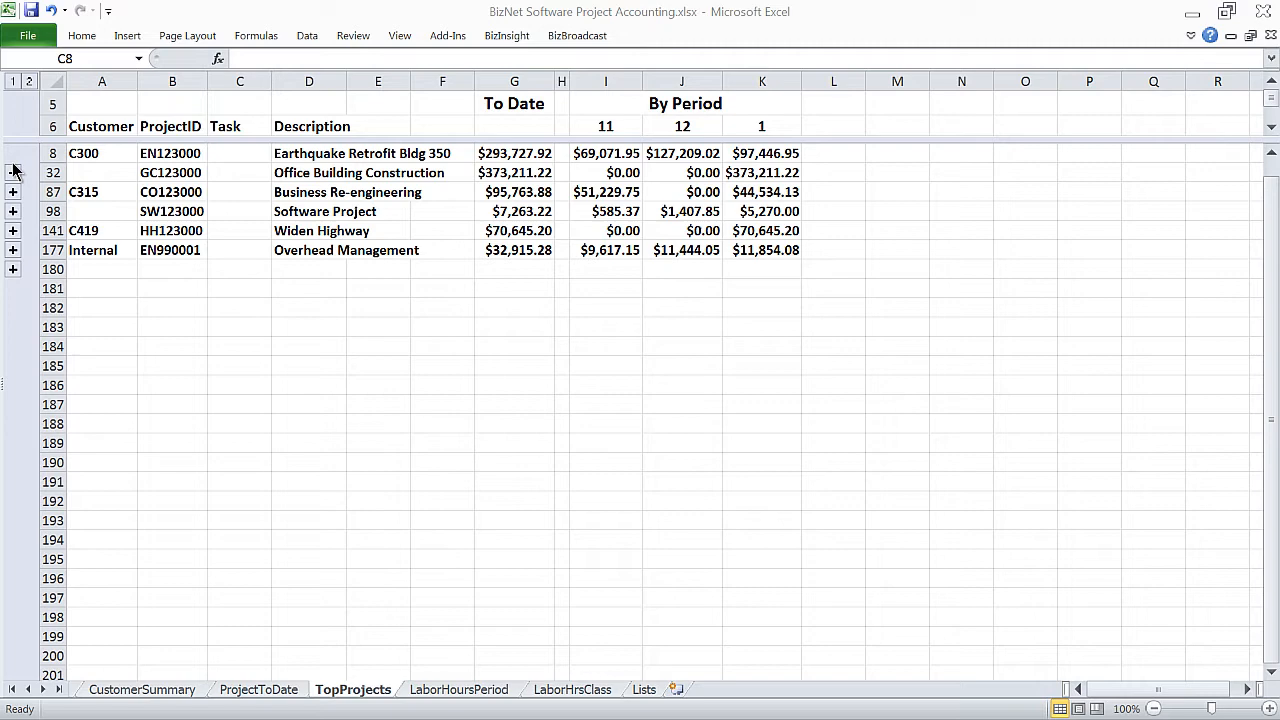
Expand the Earthquake Retrofit and another project's task rows, then switch to the ProjectToDate sheet.
left_click(240, 152)
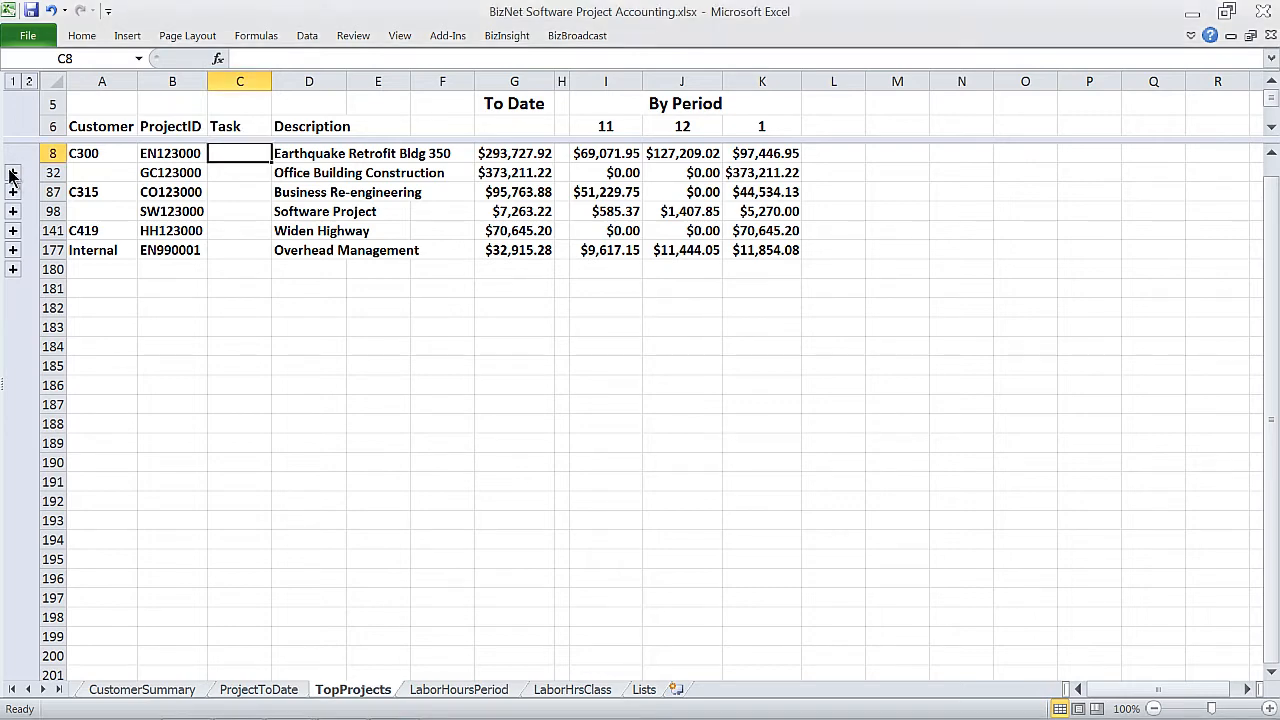
left_click(12, 172)
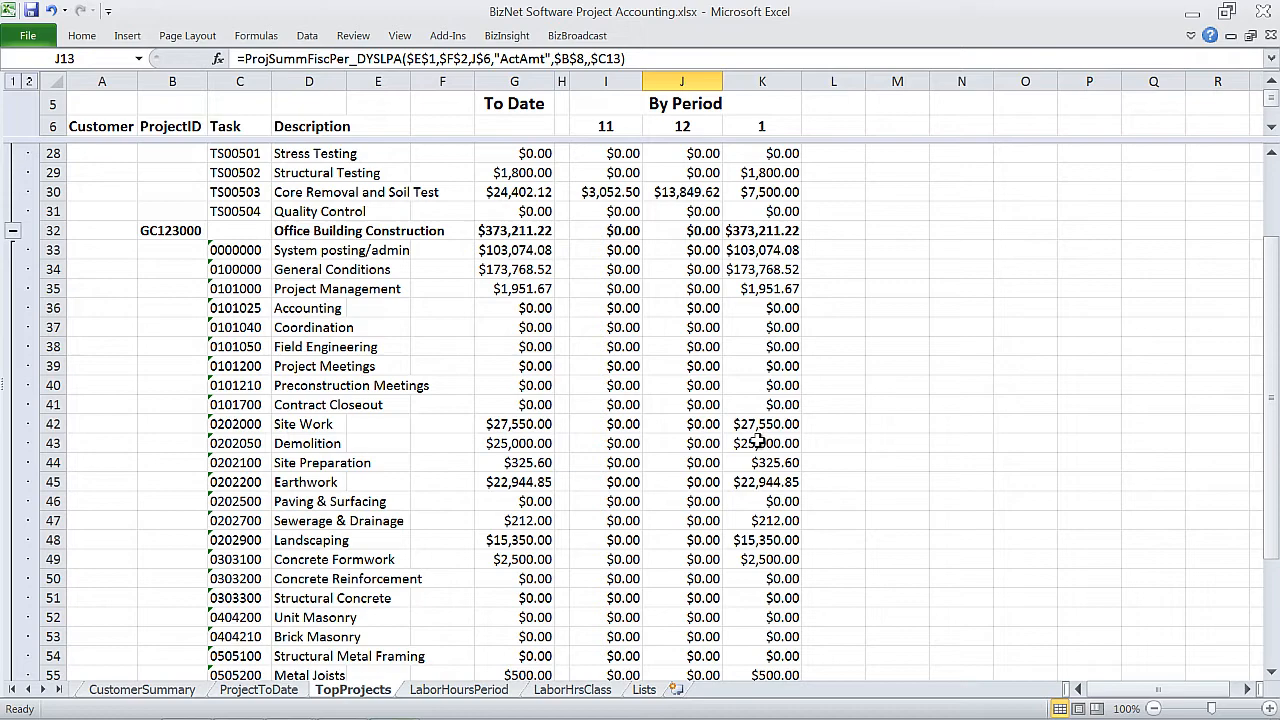
mouse_move(764, 414)
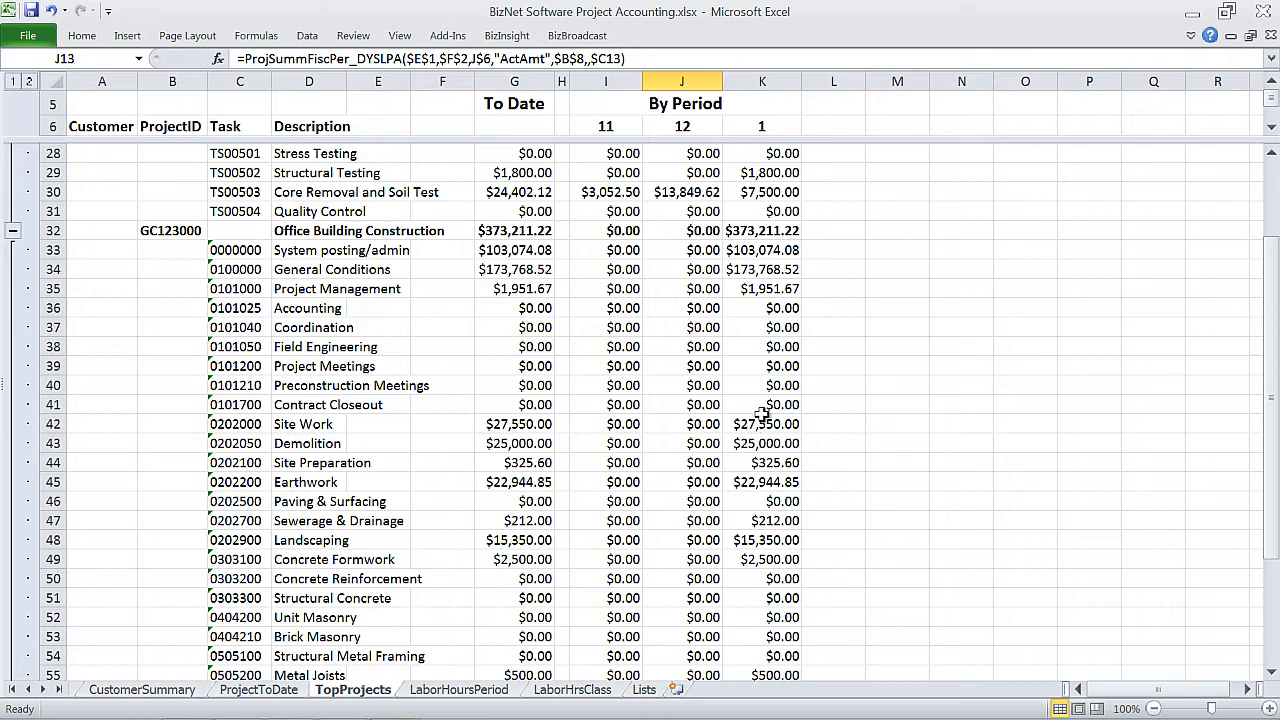
left_click(260, 688)
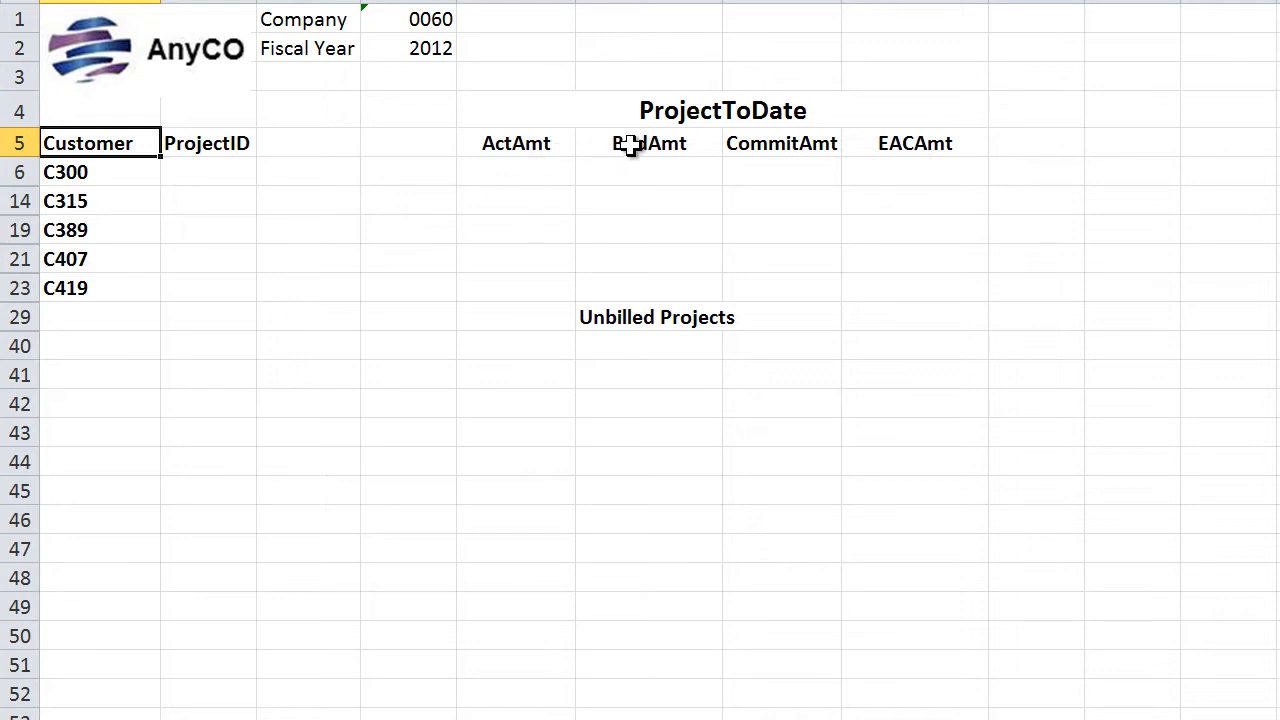
mouse_move(332, 228)
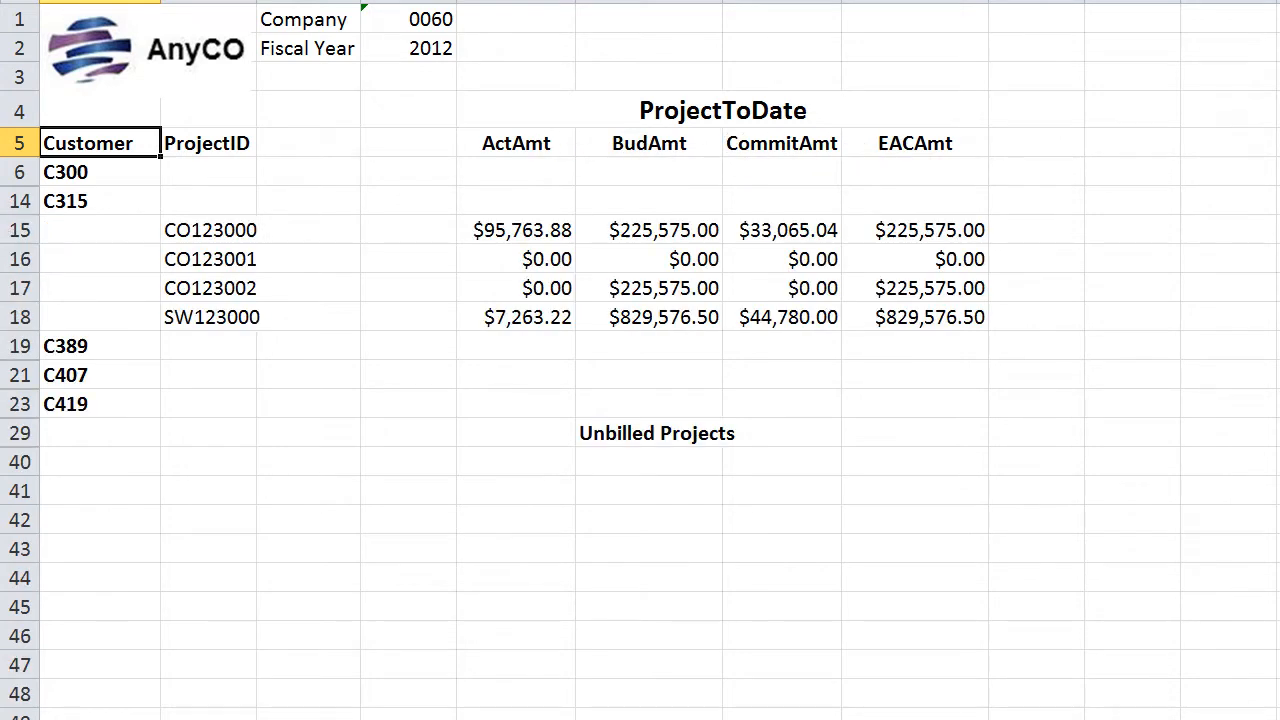
mouse_move(78, 232)
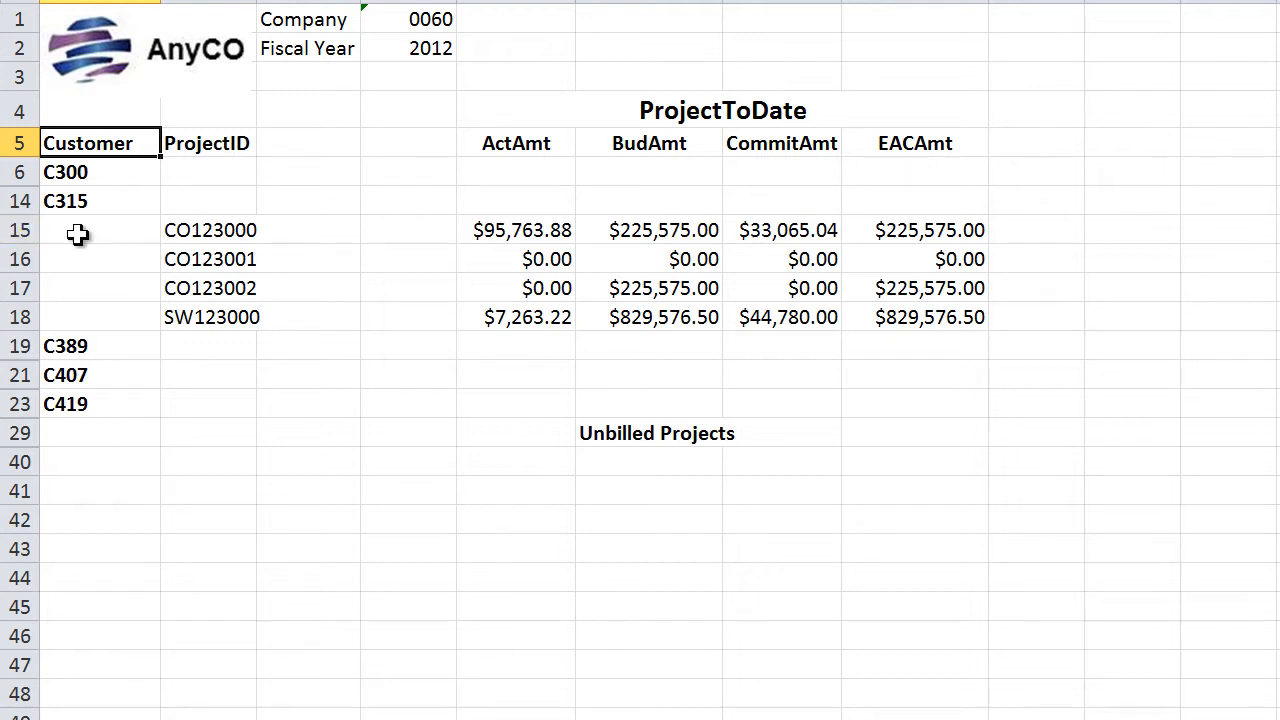
mouse_move(948, 328)
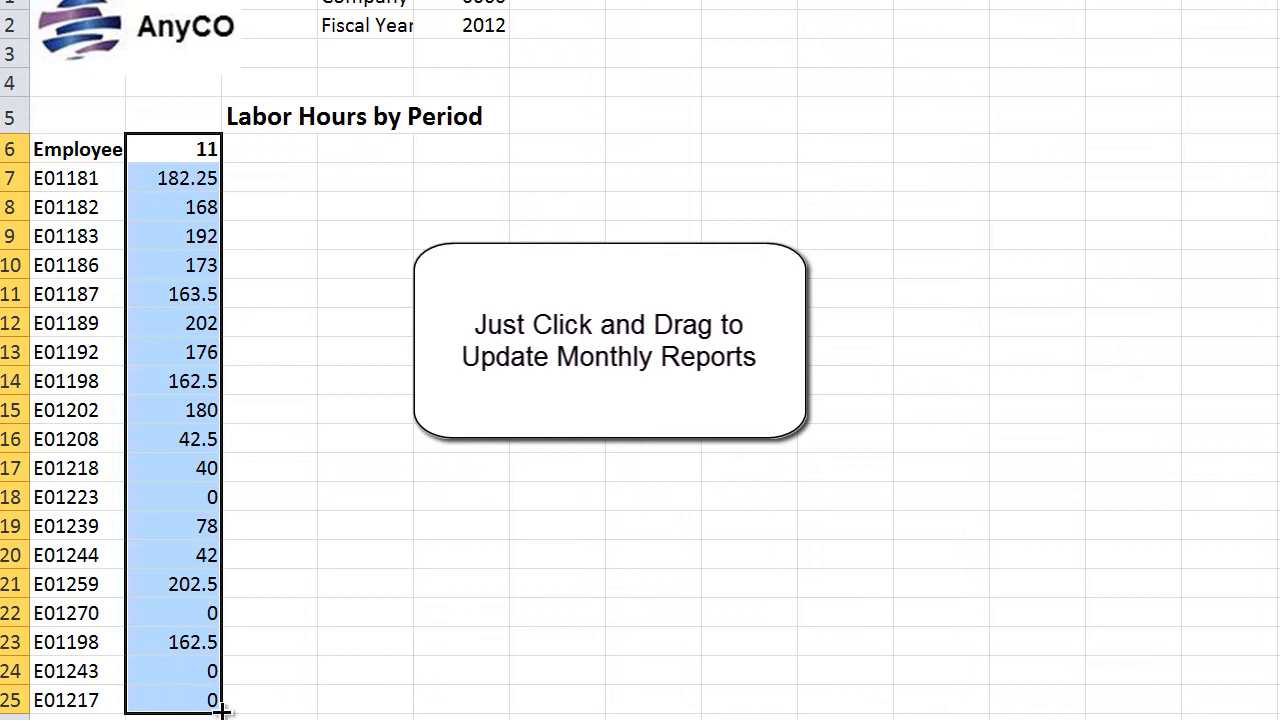
Fill the period 12 labor hours column beside period 11 for every employee.
left_click_drag(220, 710, 318, 710)
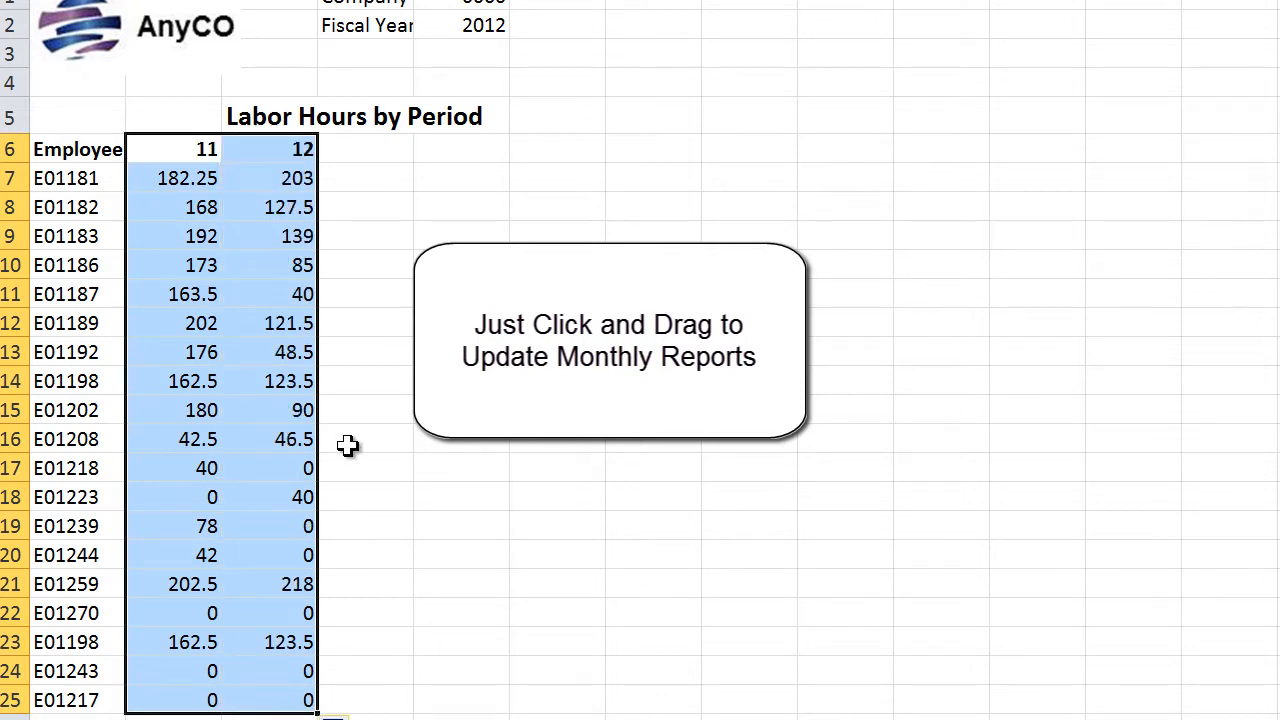
left_click(364, 178)
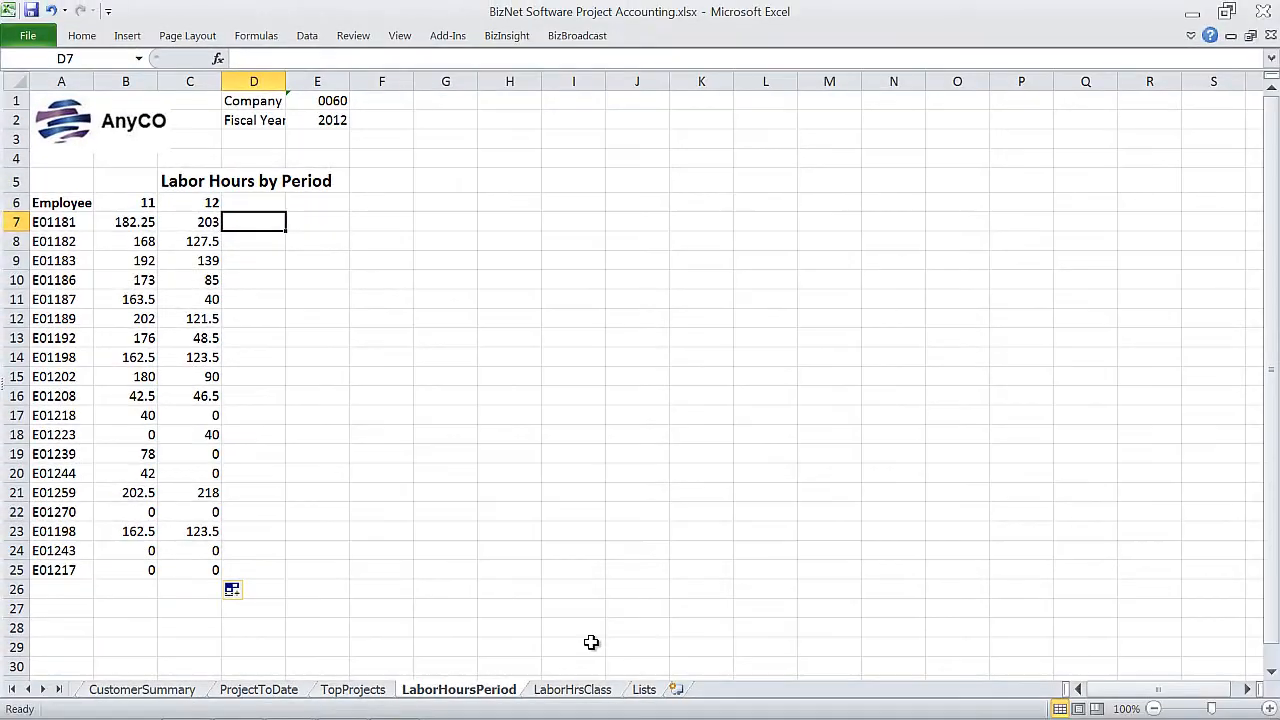
On LaborHrsClass, switch the chart's fiscal year to 2013 and back to 2012, with BizInsight shown.
left_click(572, 688)
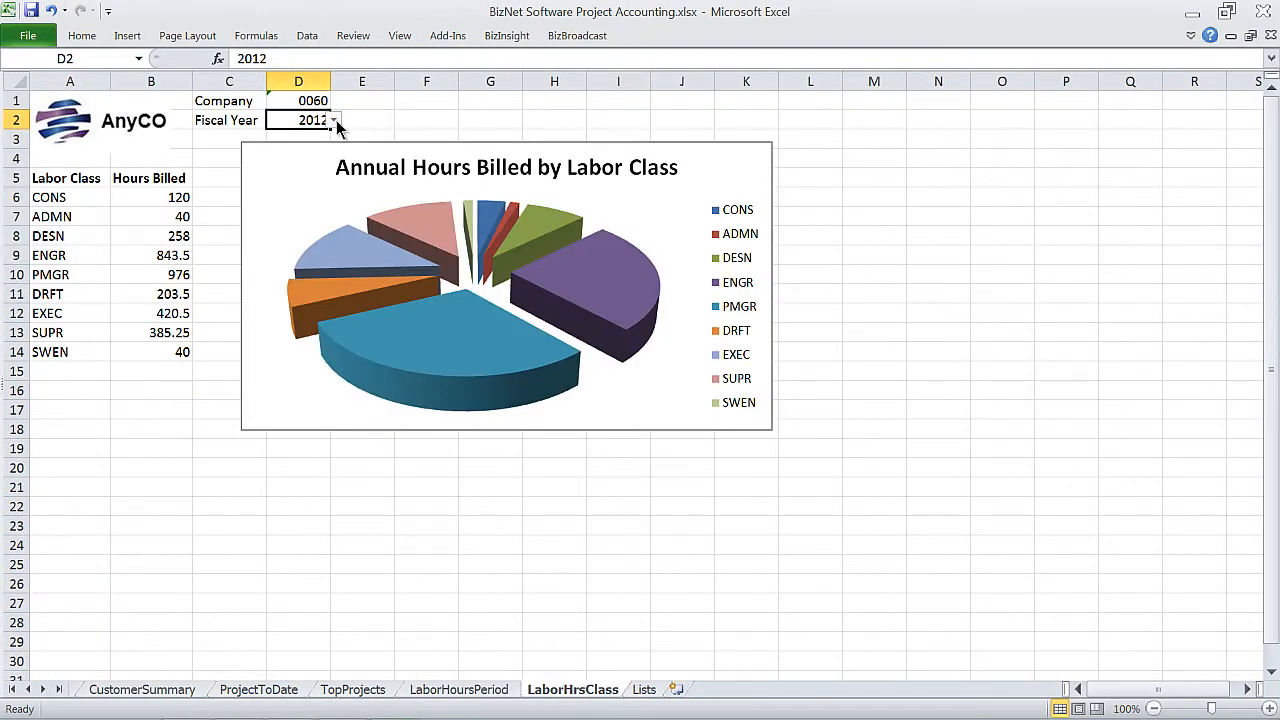
left_click(336, 120)
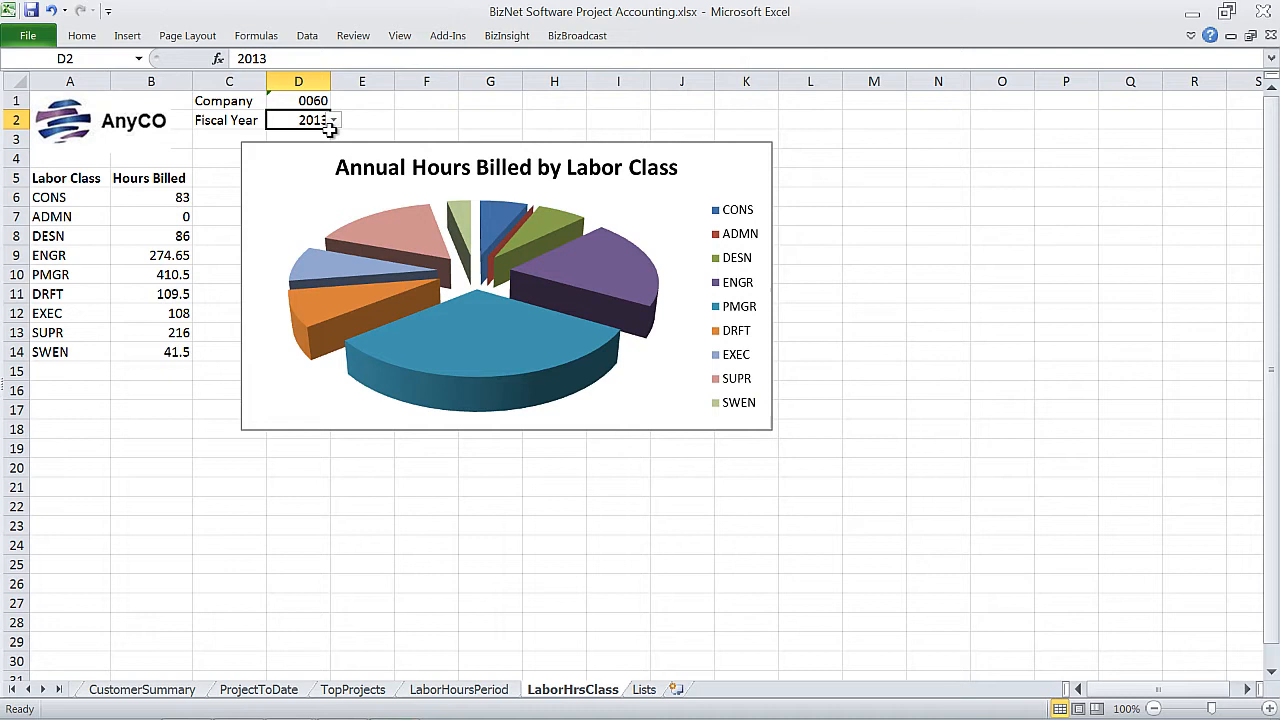
left_click(336, 120)
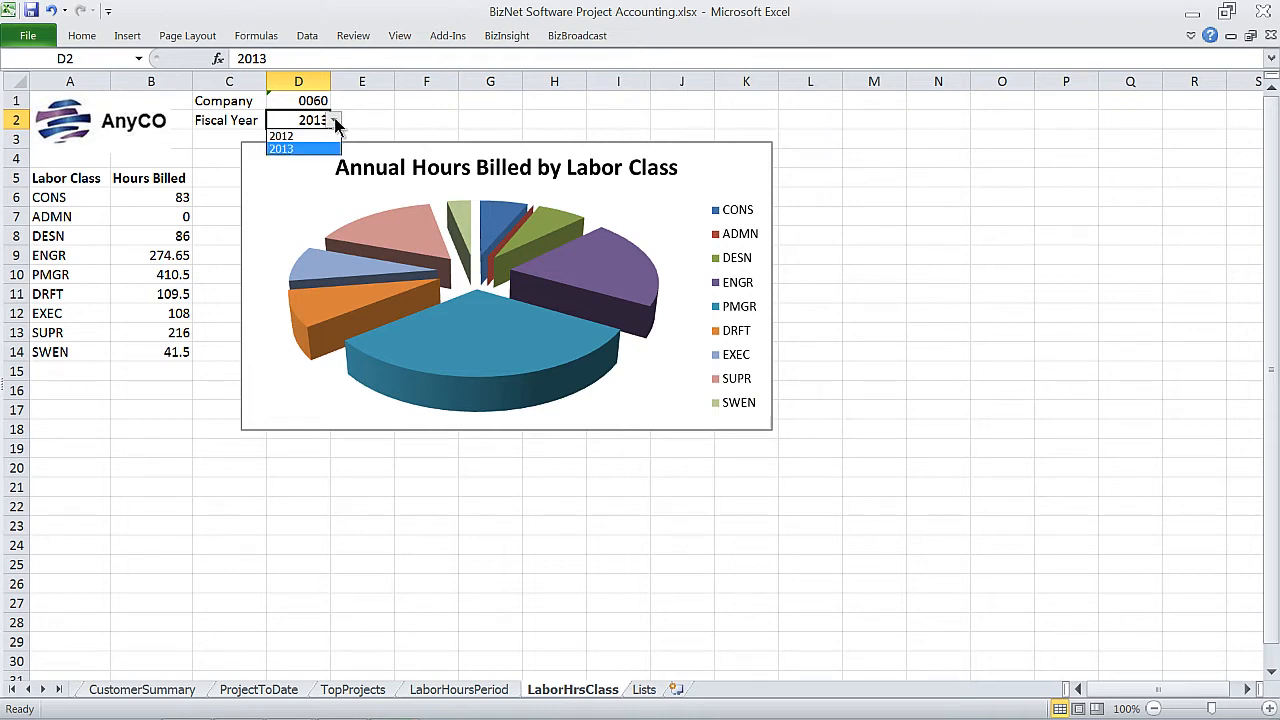
left_click(280, 136)
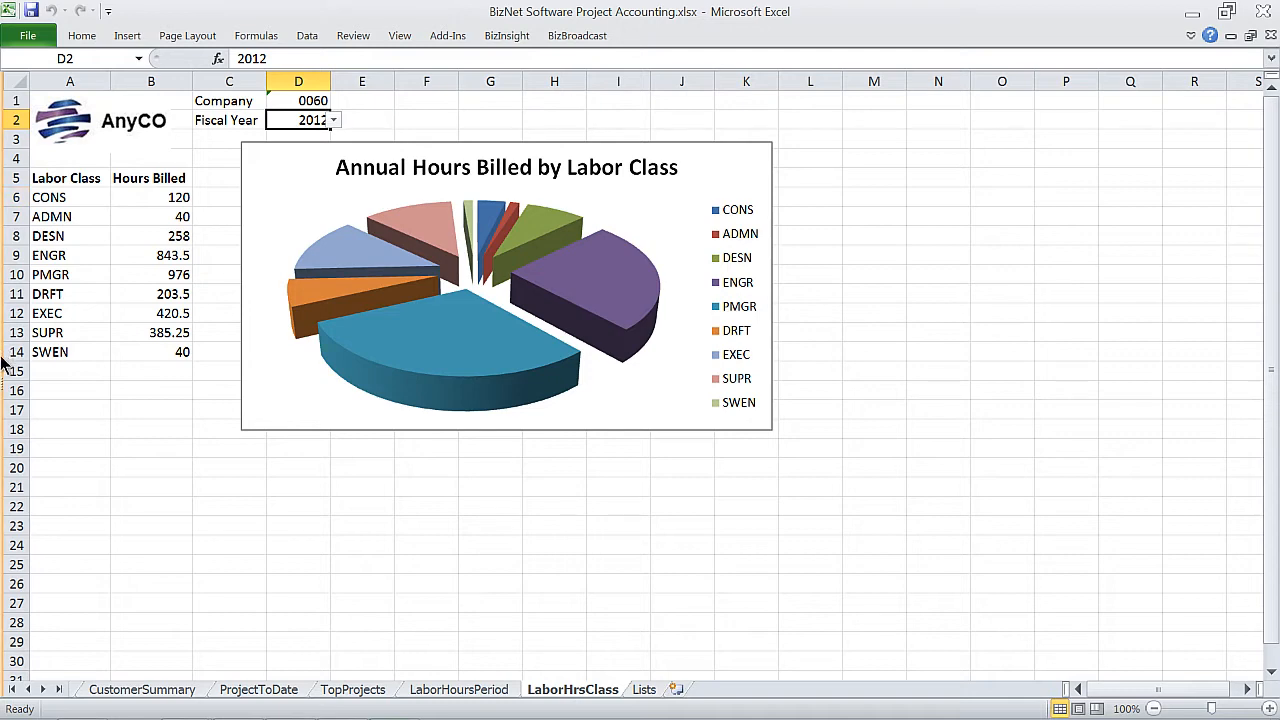
left_click(508, 36)
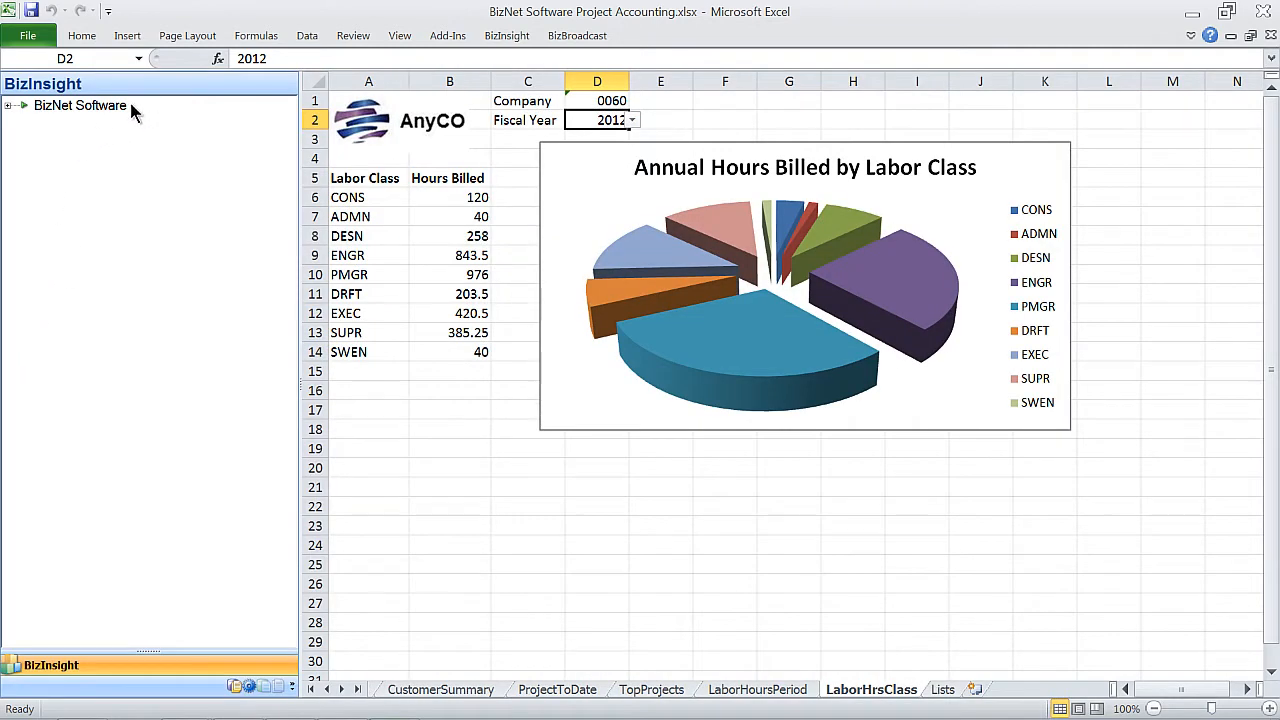
Expand BizNet Software > Project Accounting to list Project Summary, Project to Date and the analysis sets.
left_click(20, 104)
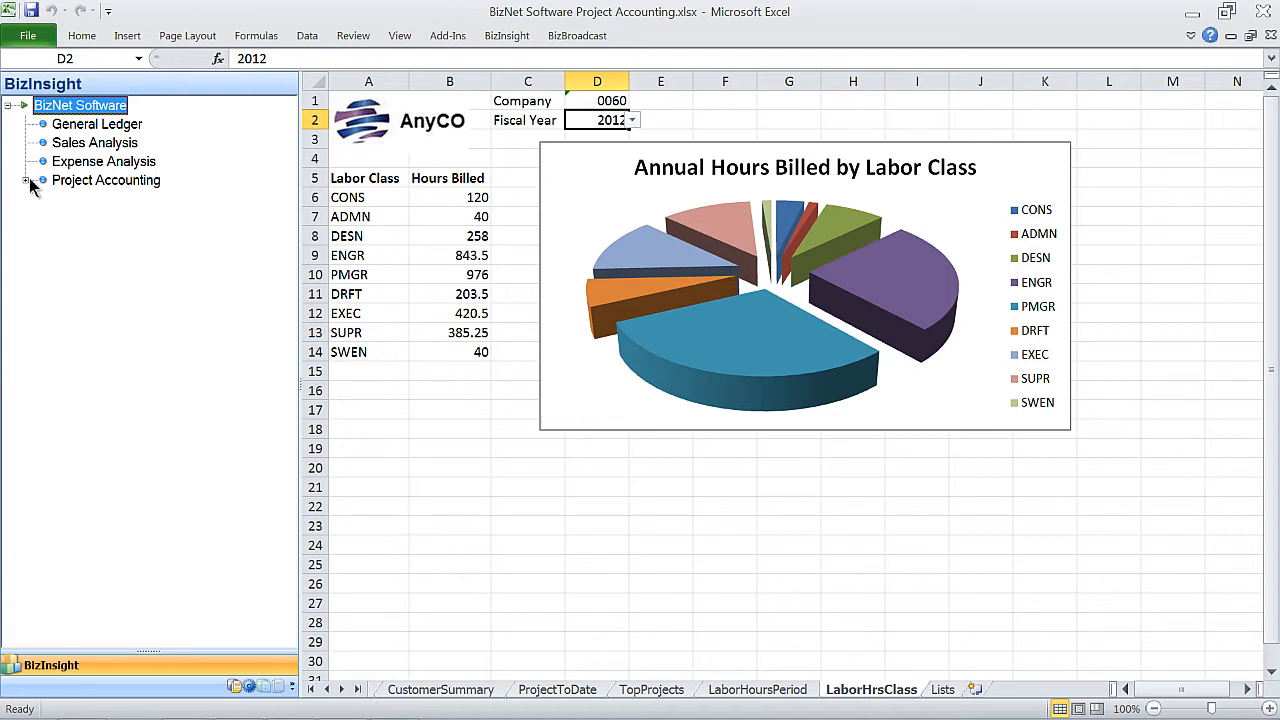
left_click(28, 180)
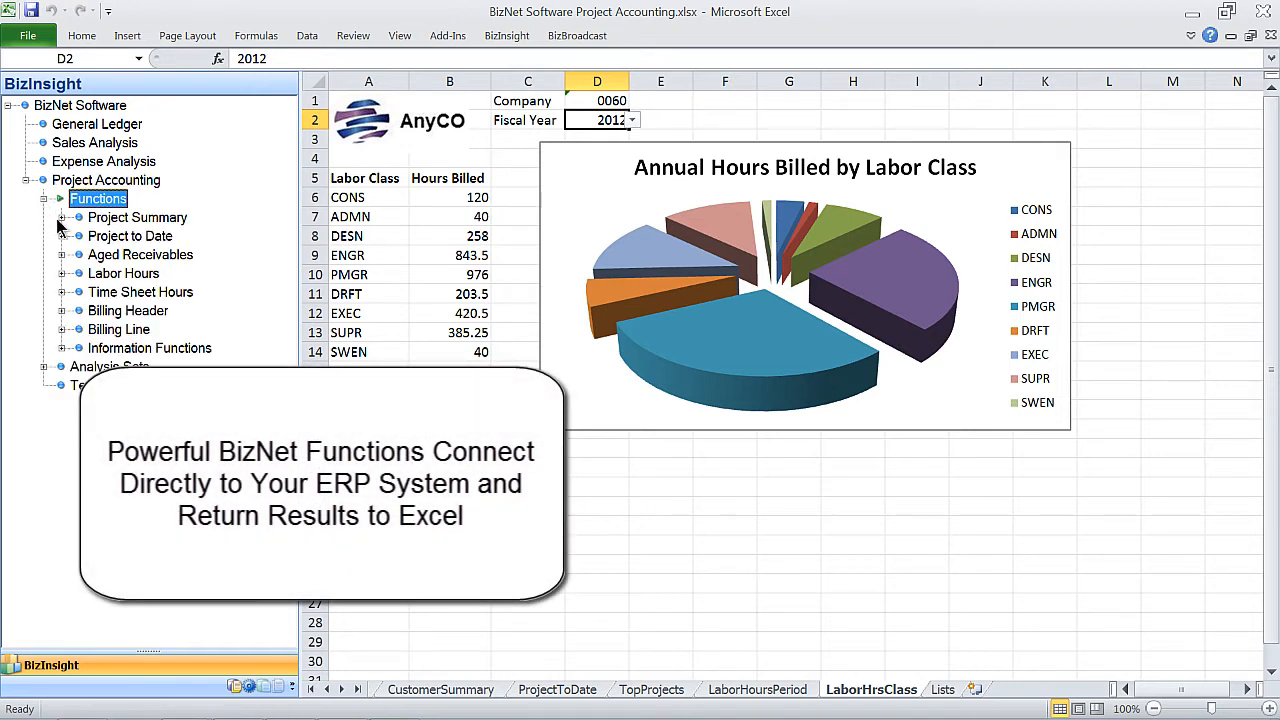
left_click(76, 216)
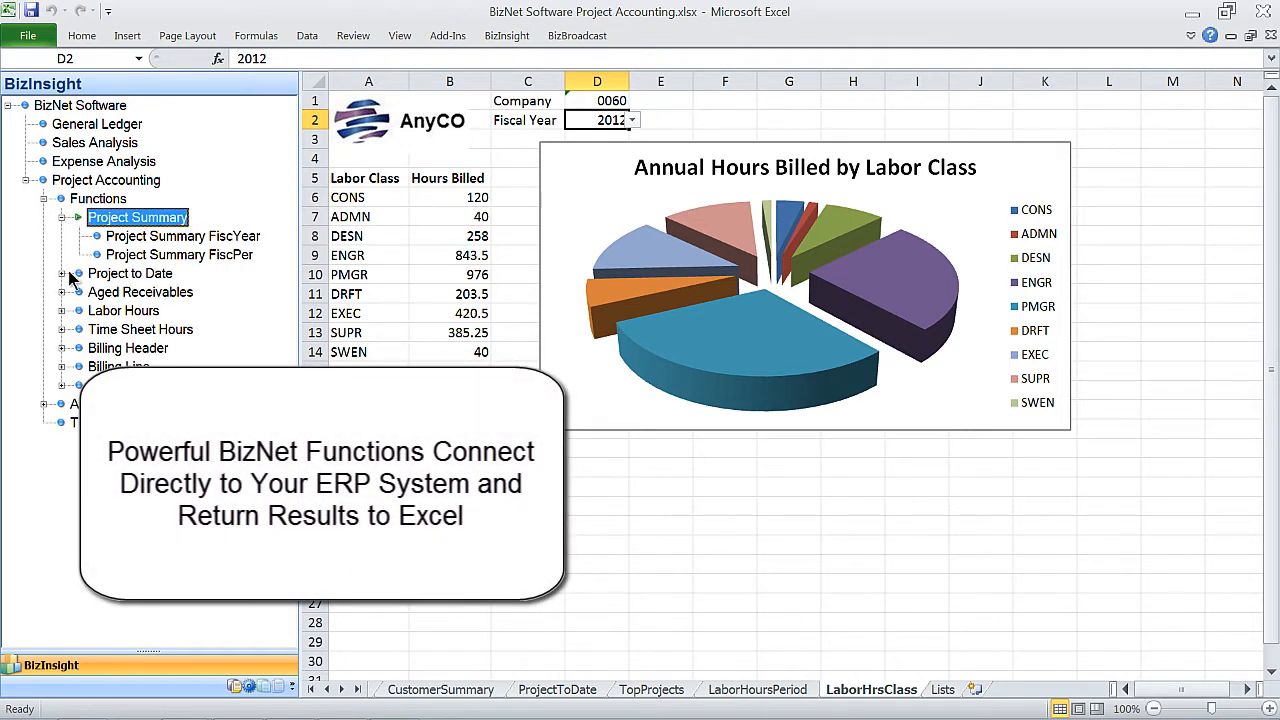
left_click(130, 272)
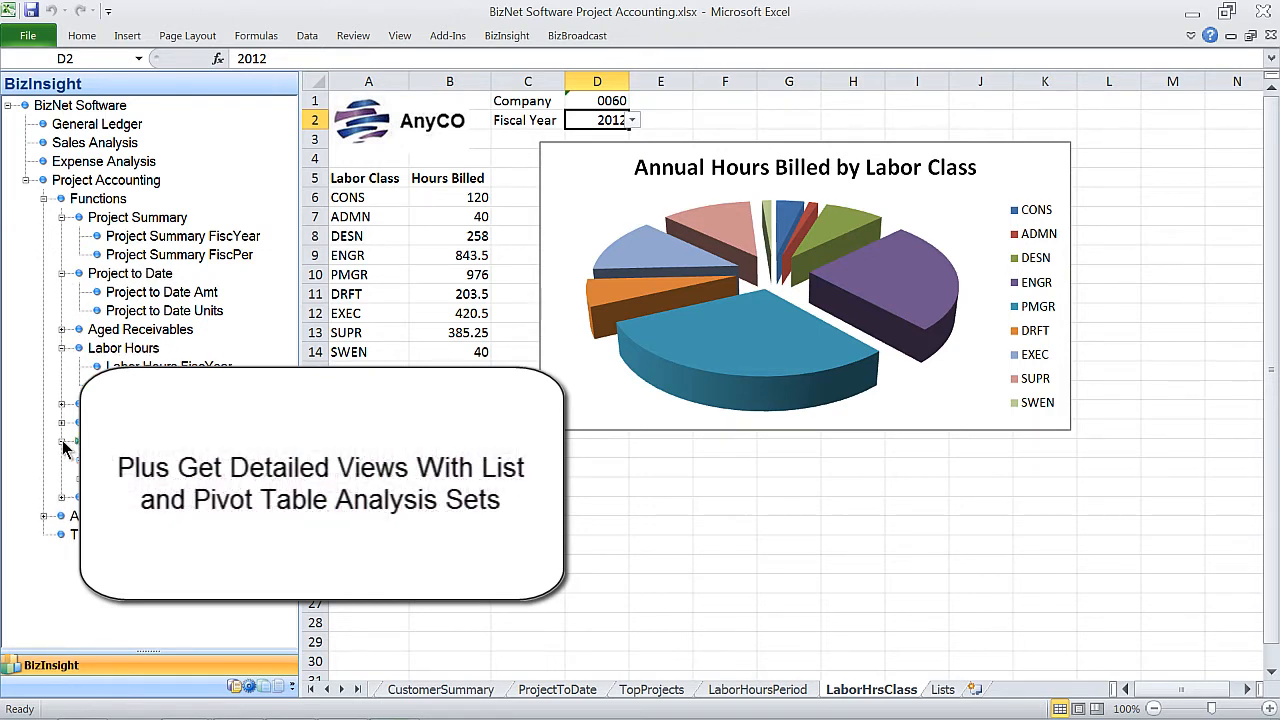
scroll("down", 3)
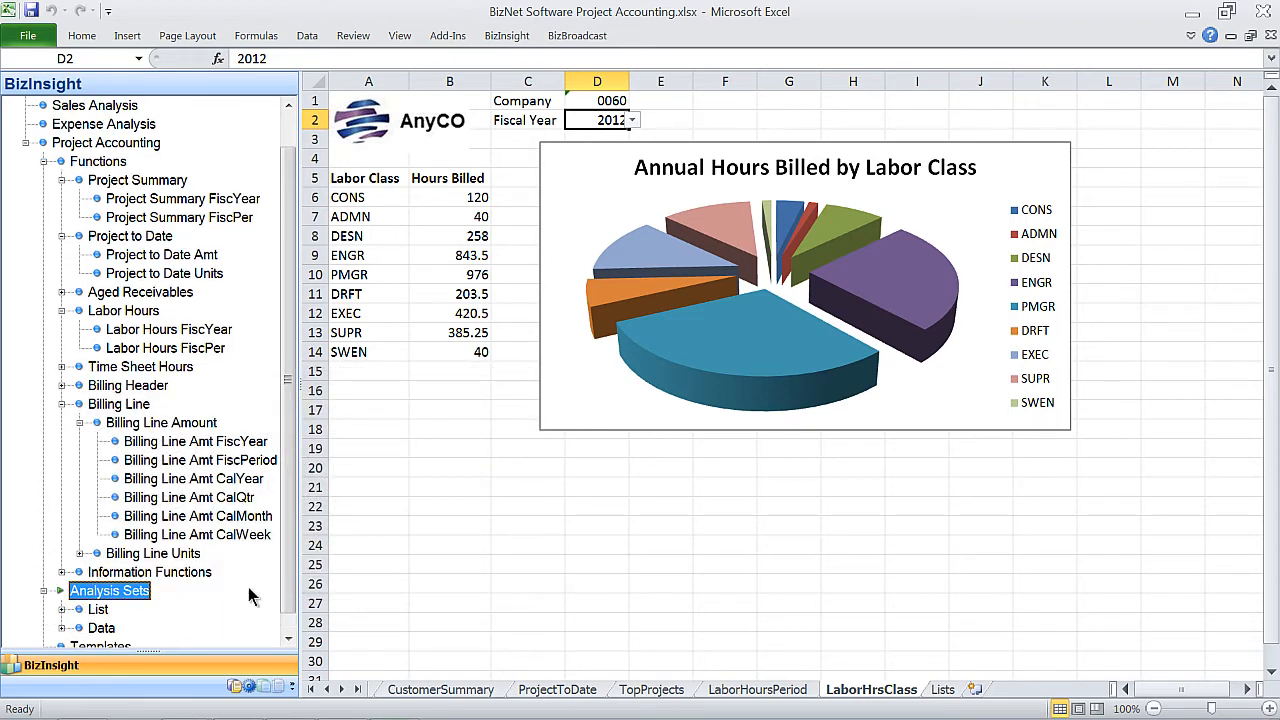
scroll("down", 3)
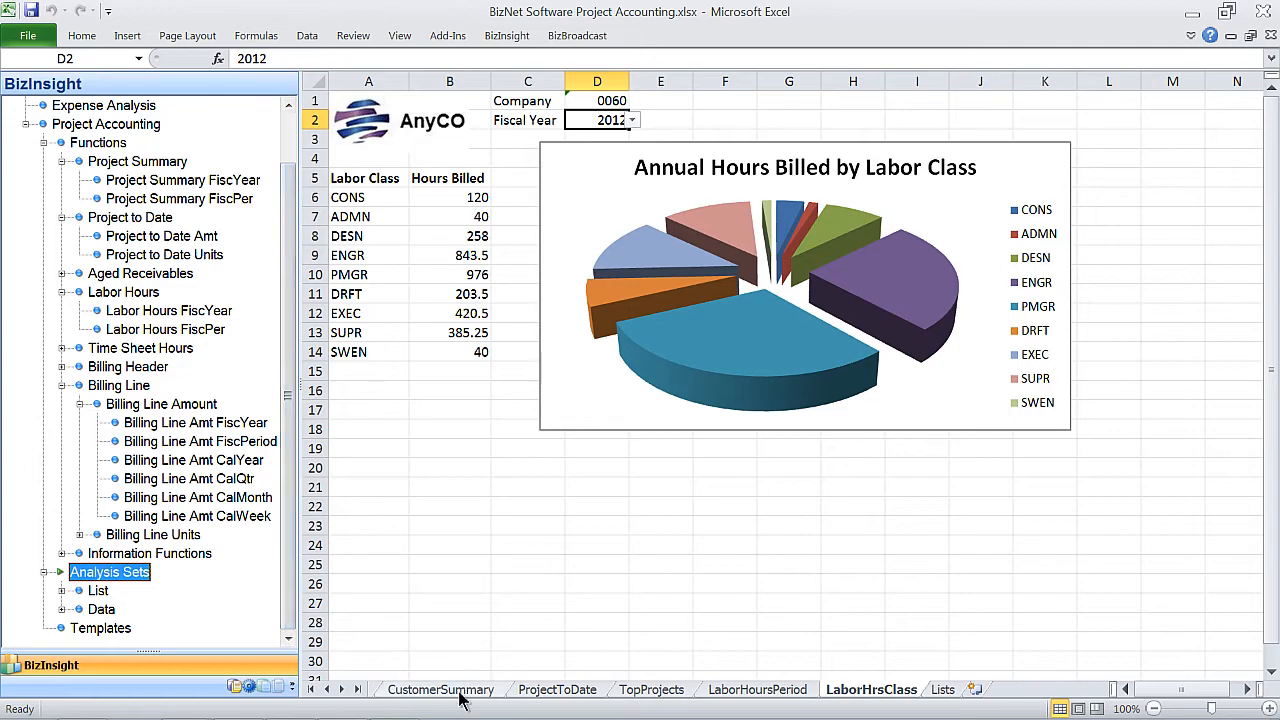
On CustomerSummary, bring up BizNet DrillDown options for customer C300's period 1 amount.
left_click(440, 688)
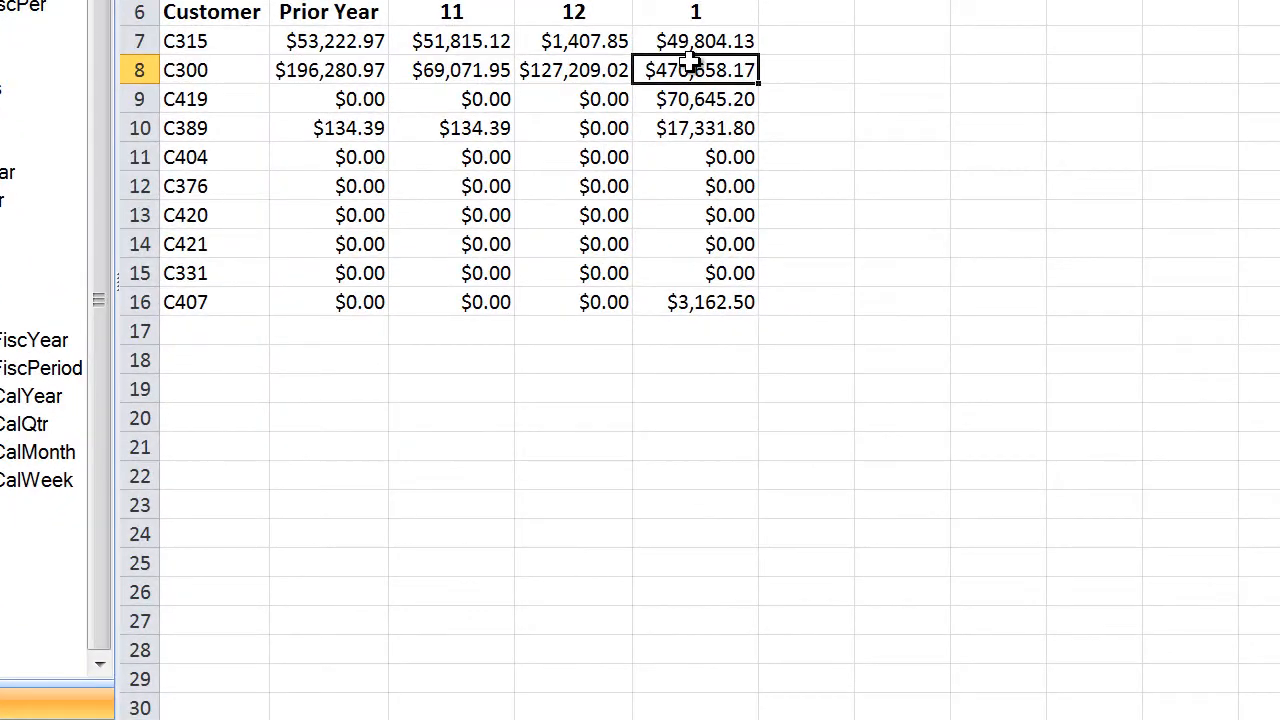
right_click(696, 68)
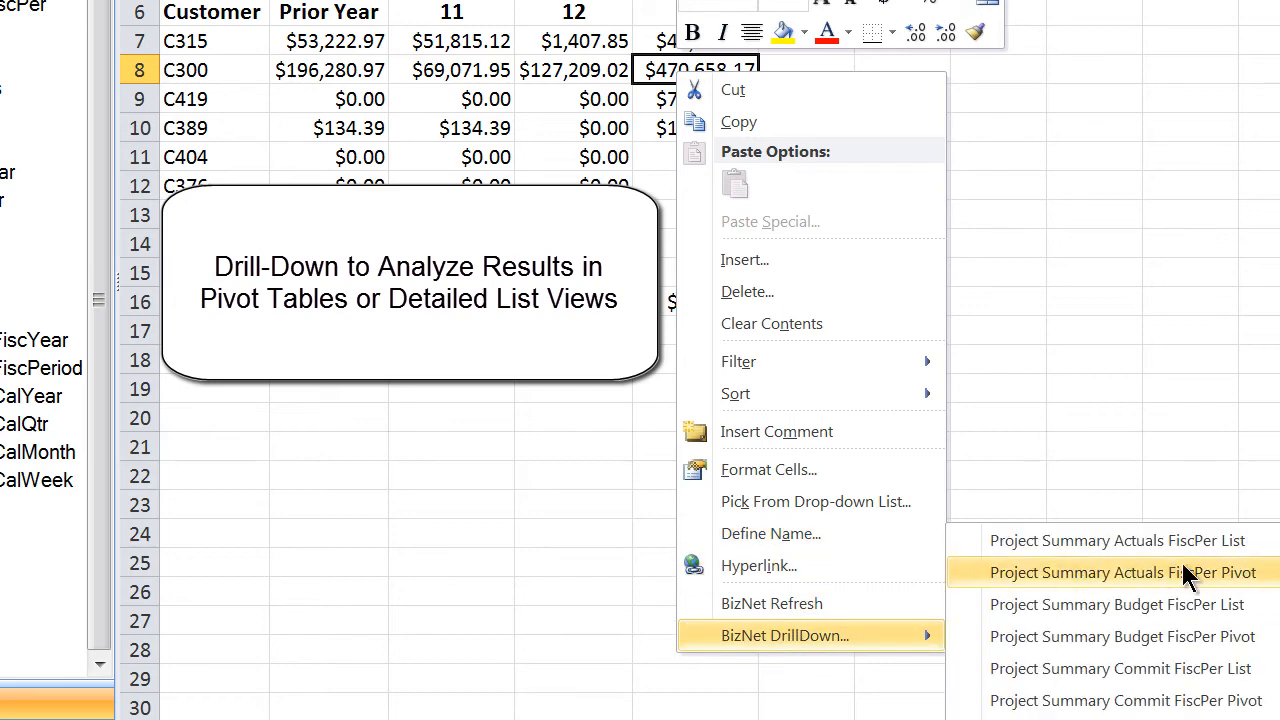
mouse_move(1120, 668)
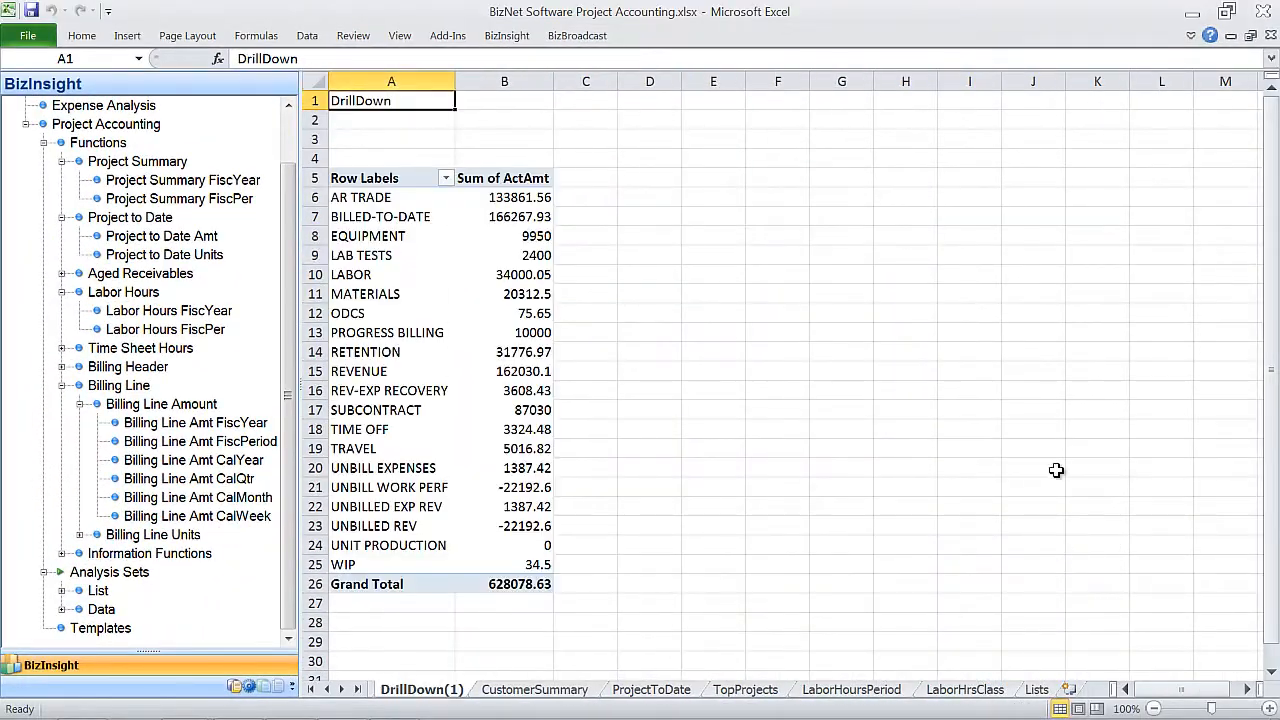
Add Project as column labels in the DrillDown pivot and start inserting slicers.
left_click(360, 198)
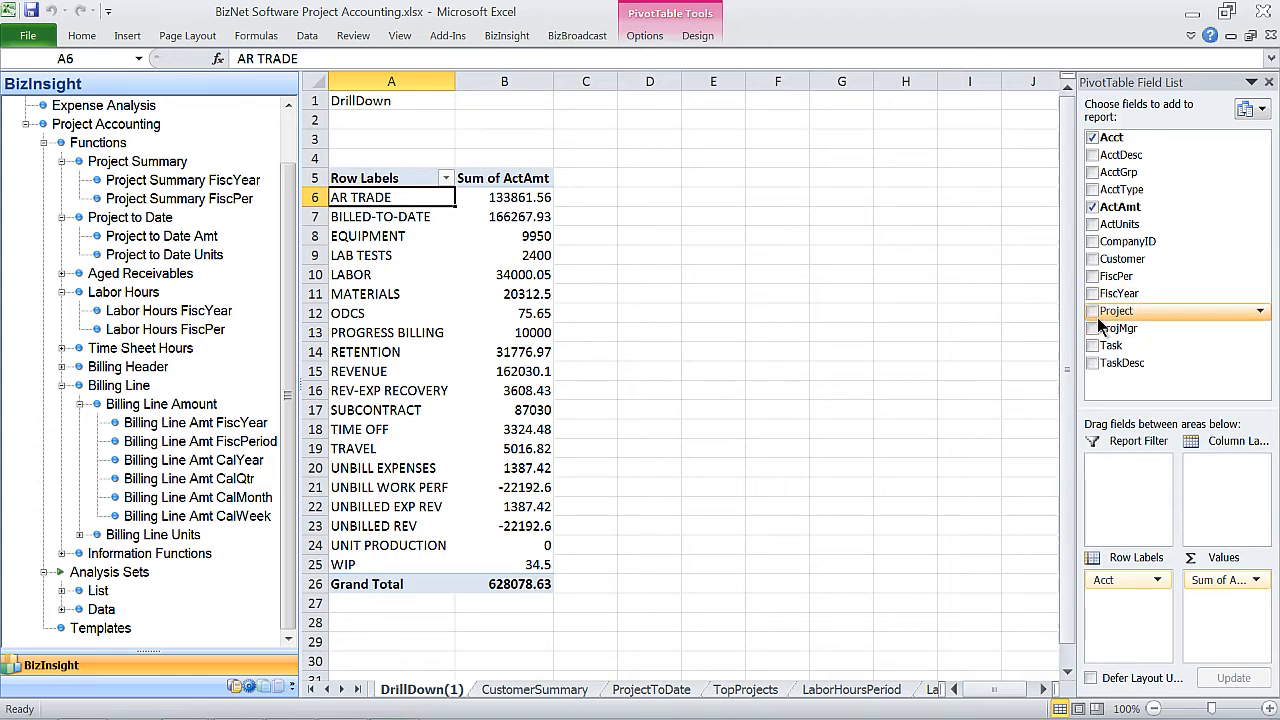
left_click_drag(1116, 310, 1224, 462)
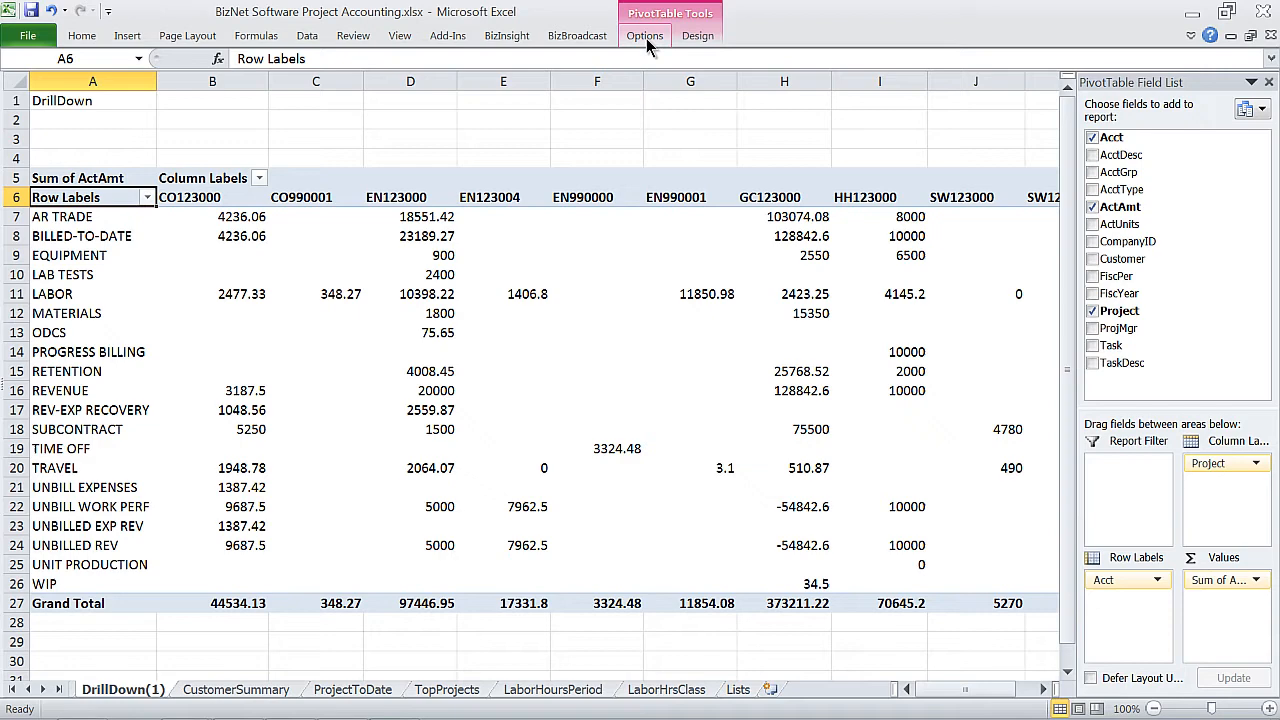
left_click(644, 36)
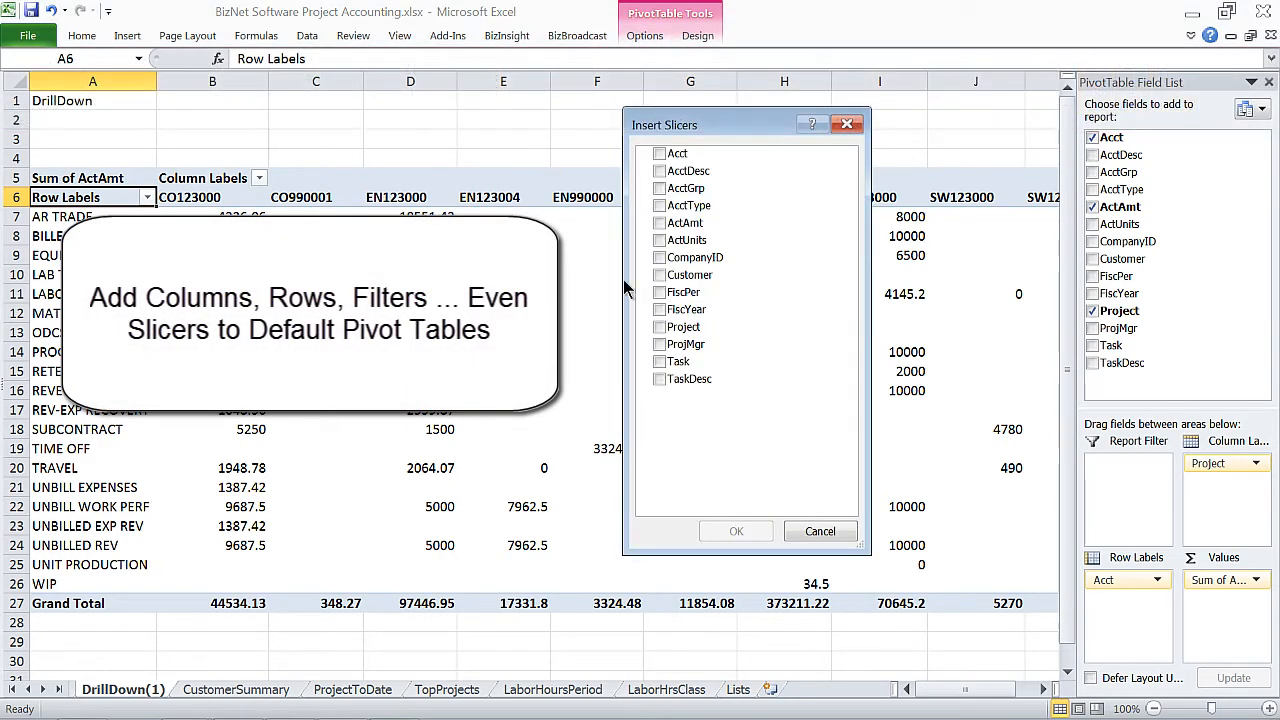
Add ProjMgr and TaskDesc slicers filtering to project EN123000, then return to the ProjectToDate sheet.
left_click(660, 344)
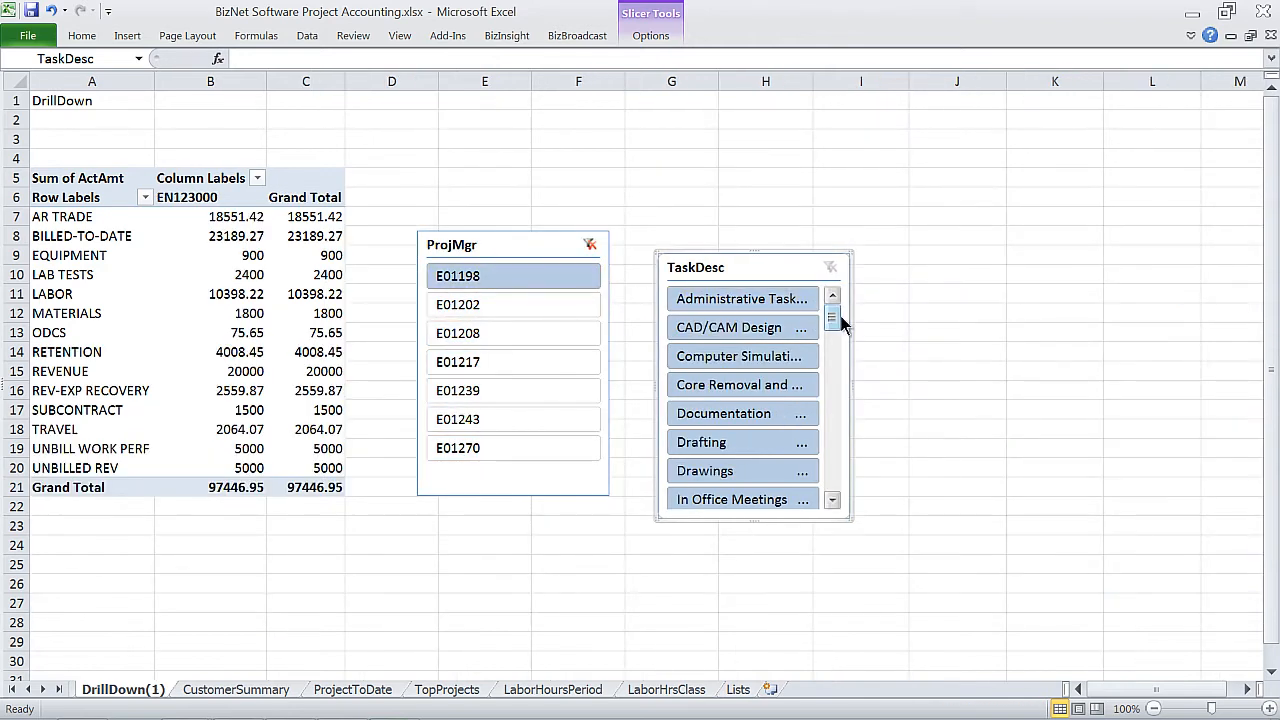
scroll("down", 3)
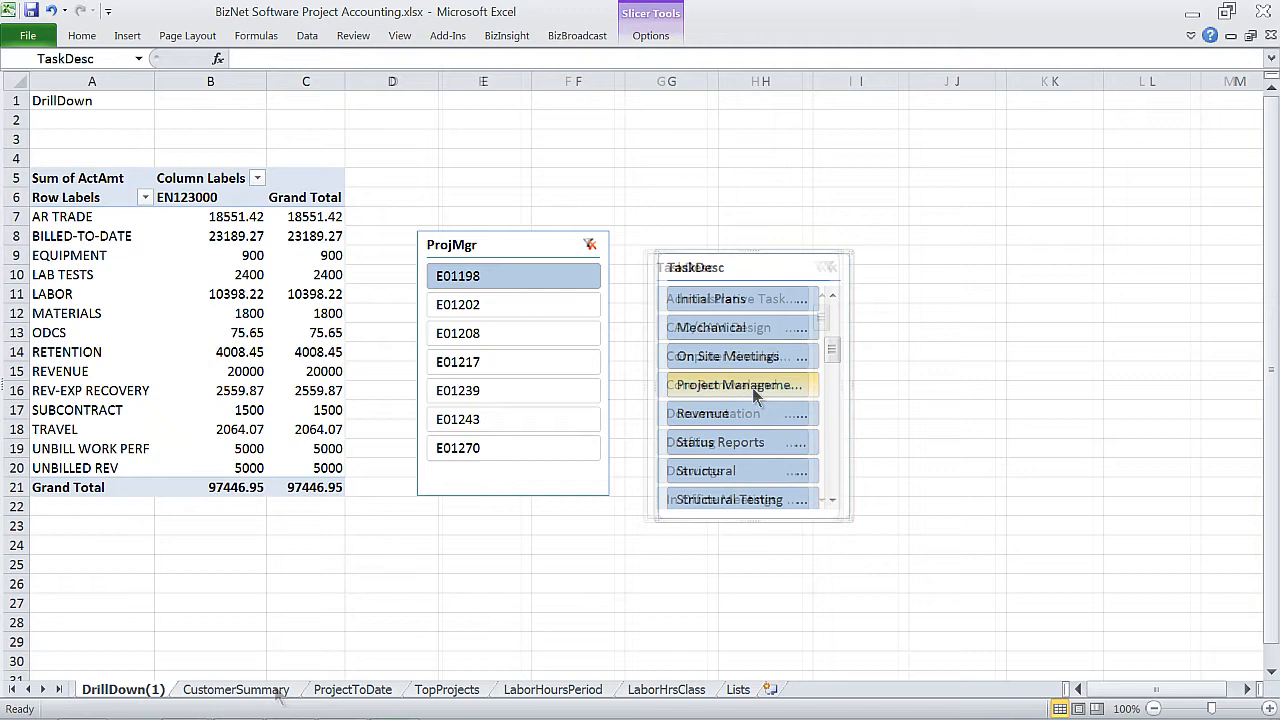
left_click(236, 688)
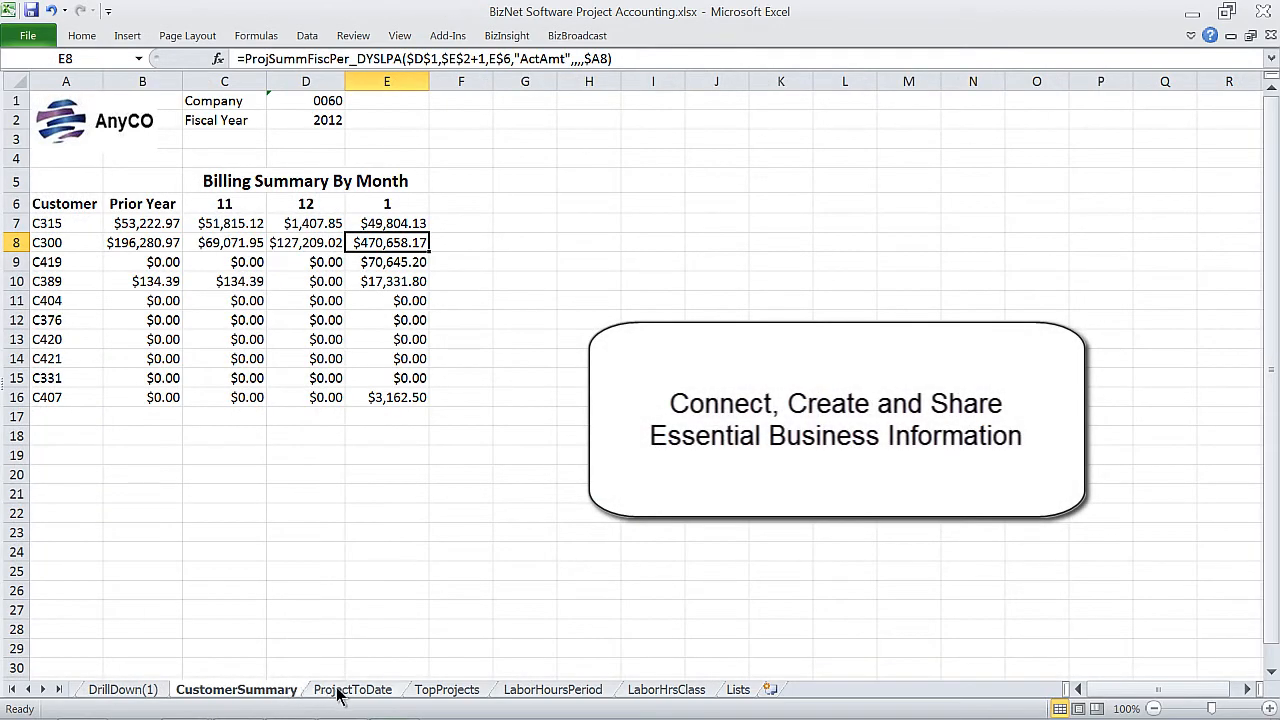
left_click(352, 688)
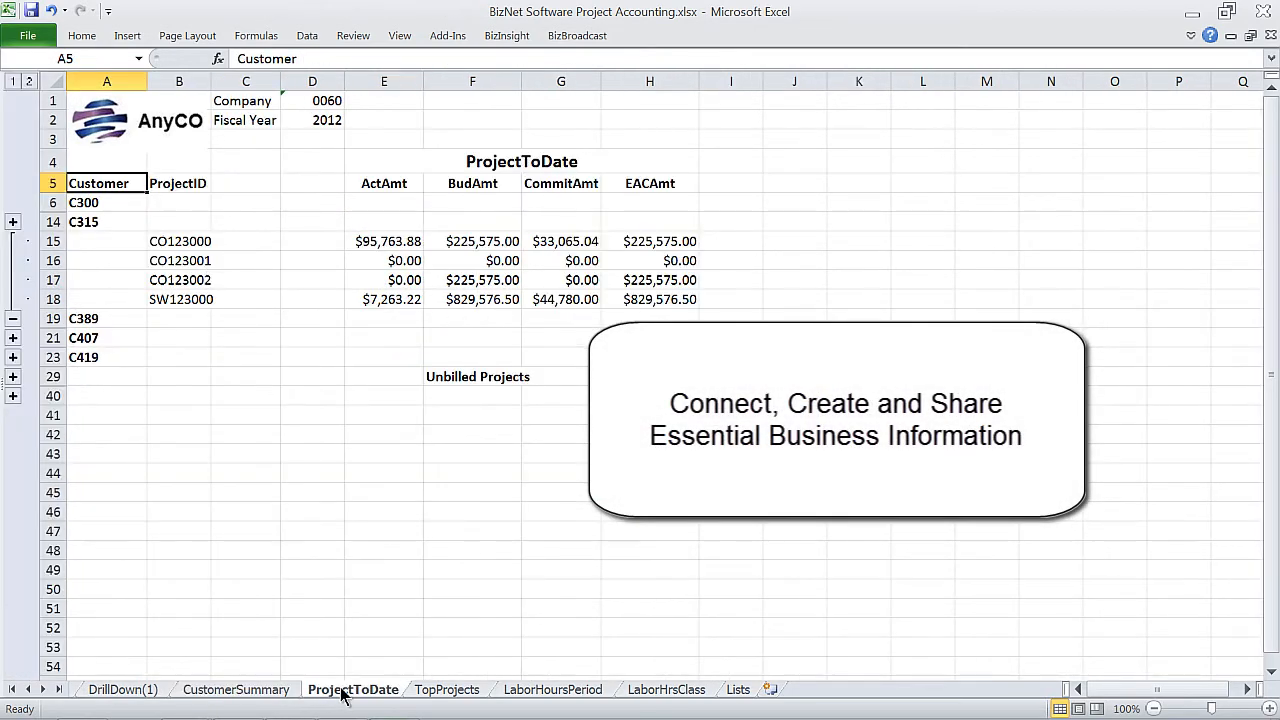